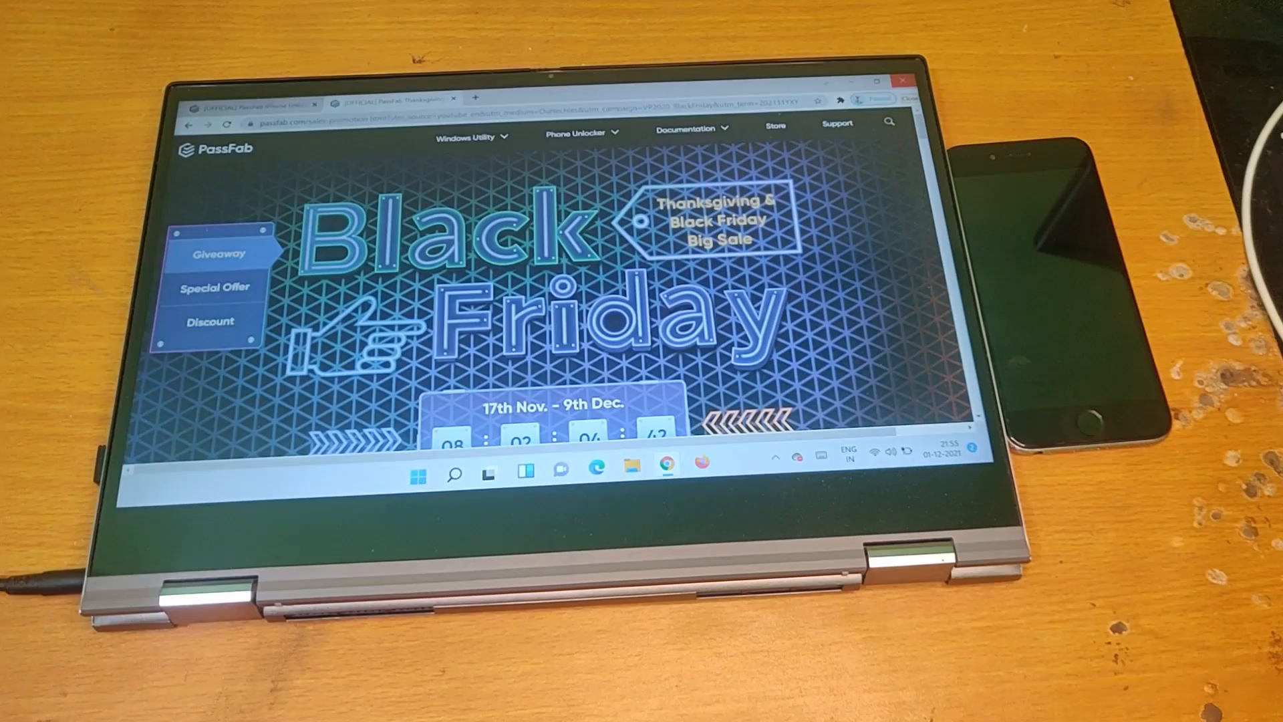
Scroll down through the PassFab Black Friday sale page in Chrome
{"action": "scroll", "scroll_direction": "down", "scroll_amount": 3}
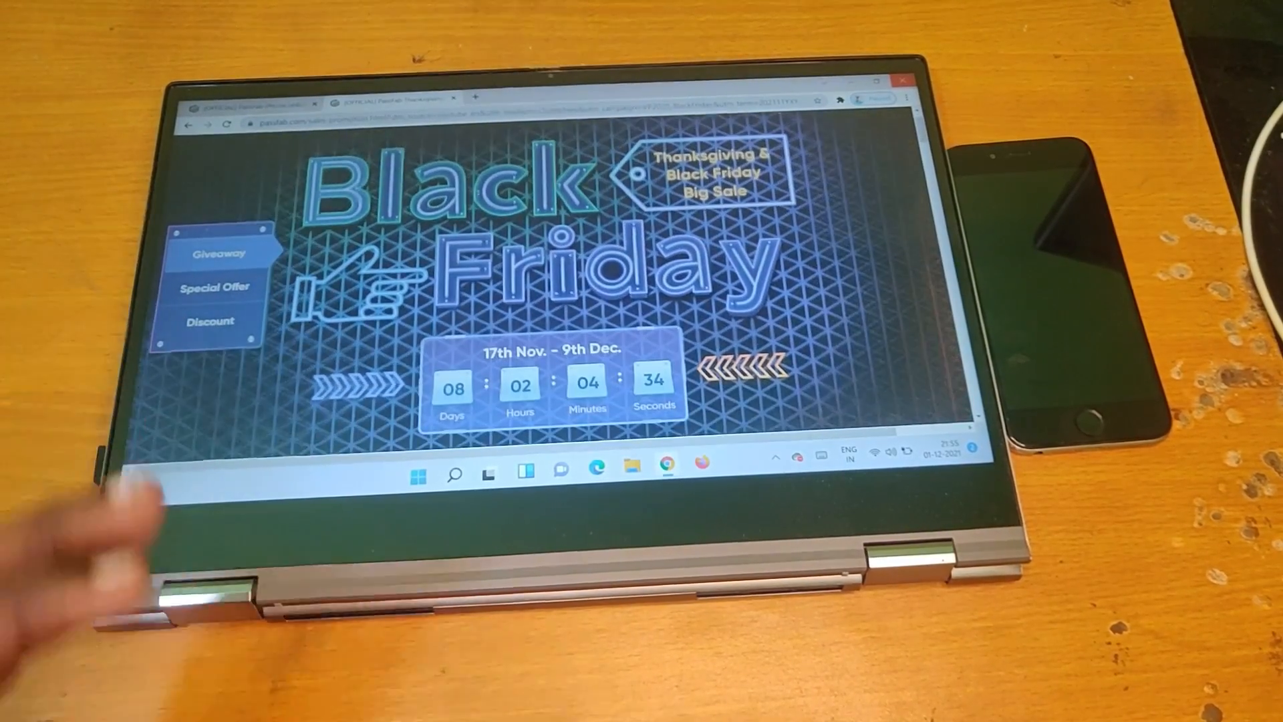
{"action": "scroll", "scroll_direction": "down", "scroll_amount": 3}
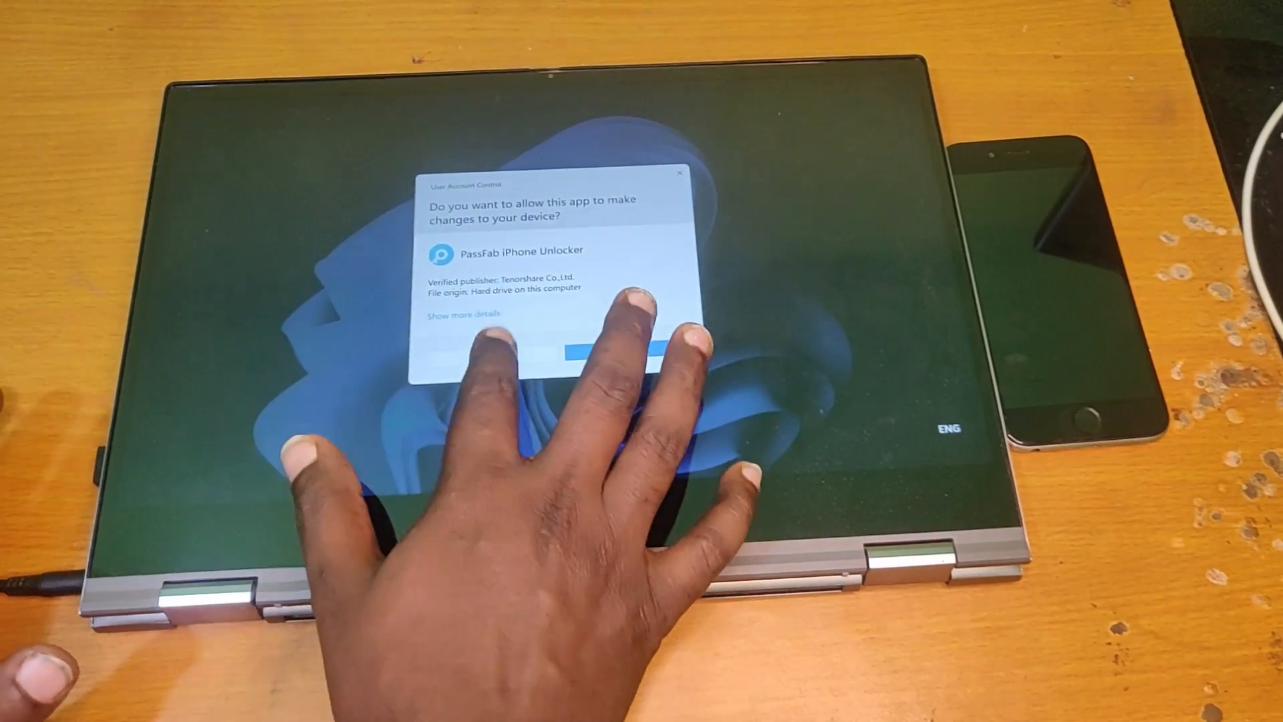
Allow PassFab iPhone Unlocker through User Account Control so its main window loads
{"action": "left_click", "coordinate": [610, 353]}
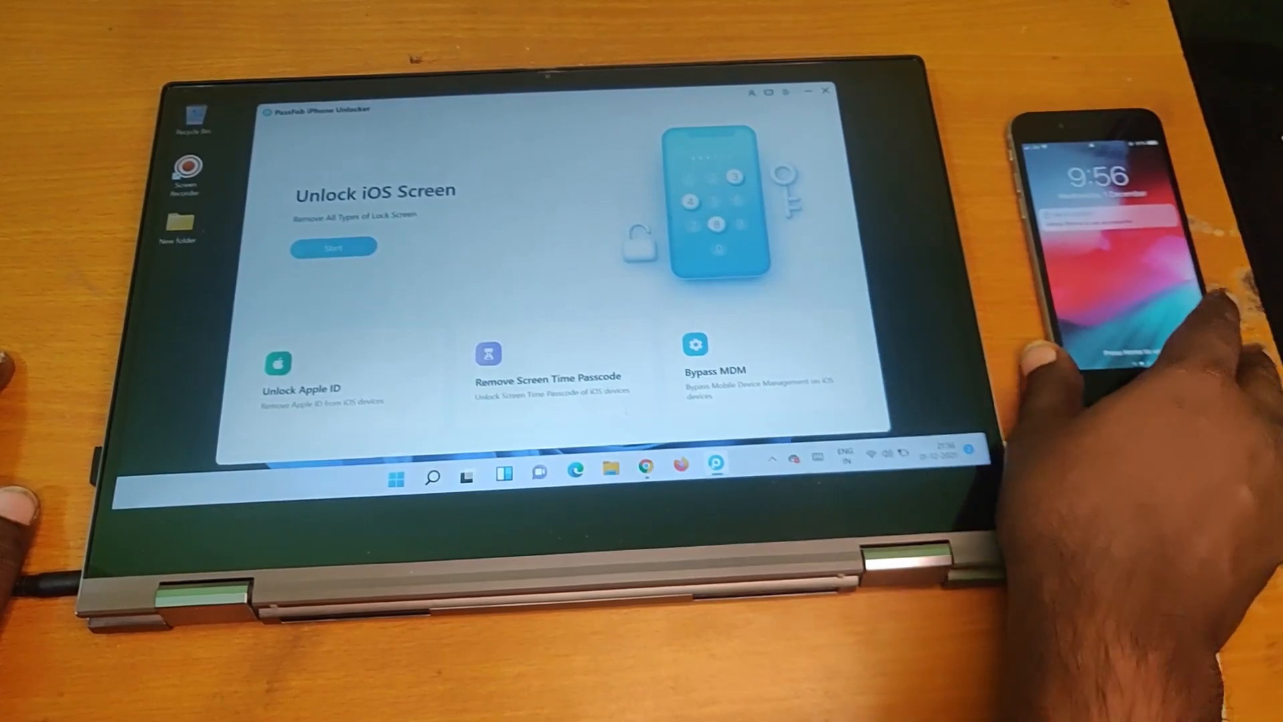
Start Unlock iOS Screen and continue past the Remove Screen Lock notes
{"action": "left_click", "coordinate": [332, 247]}
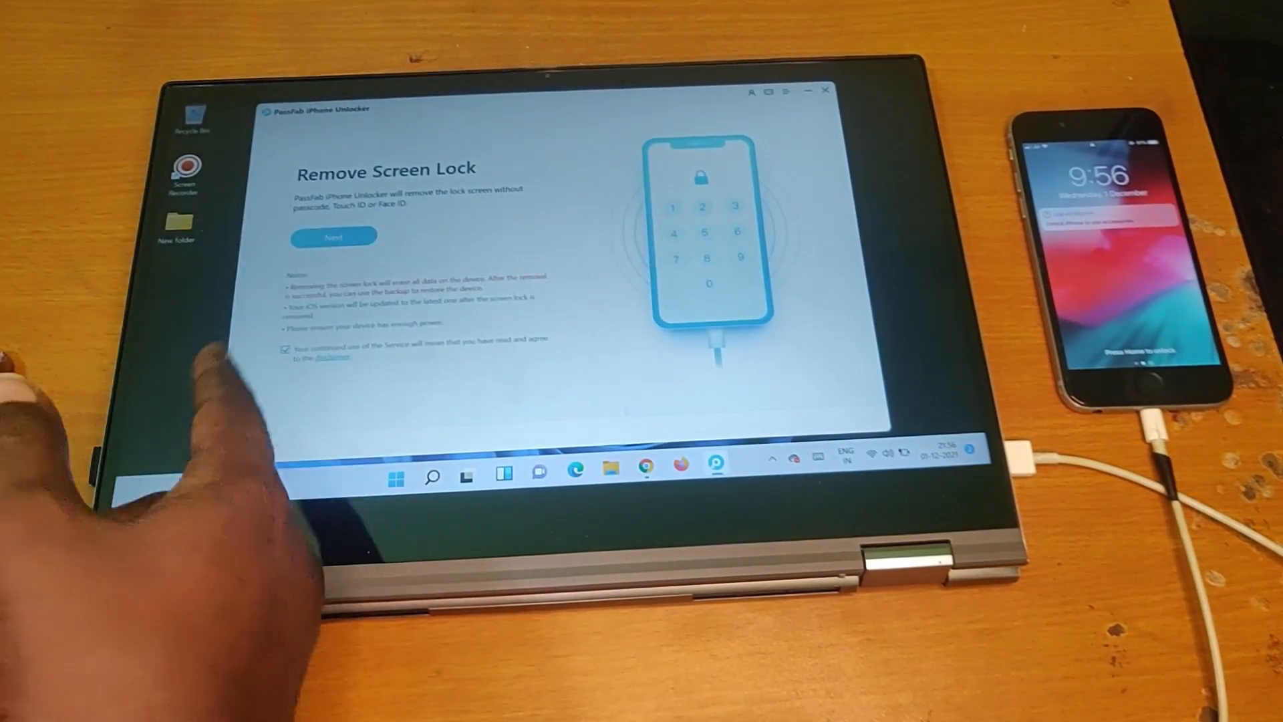
{"action": "left_click", "coordinate": [333, 237]}
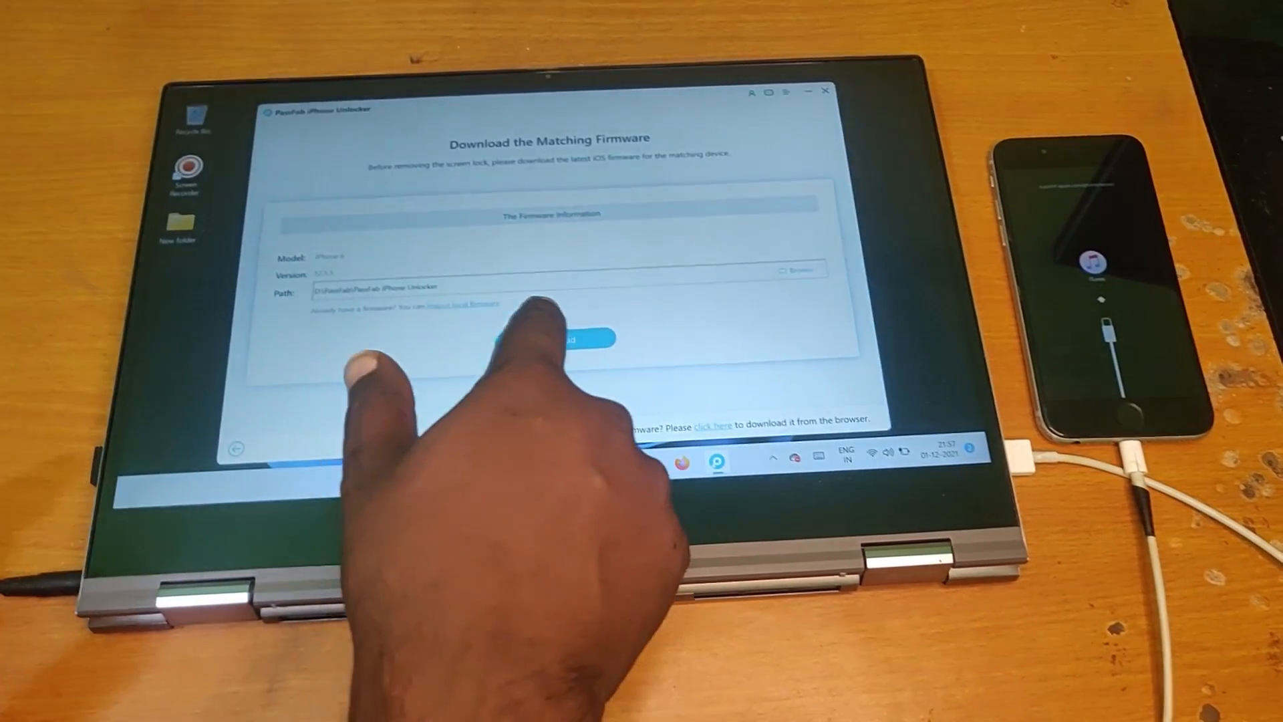
Download the matching iOS firmware, then begin removing the iPhone screen lock
{"action": "left_click", "coordinate": [554, 339]}
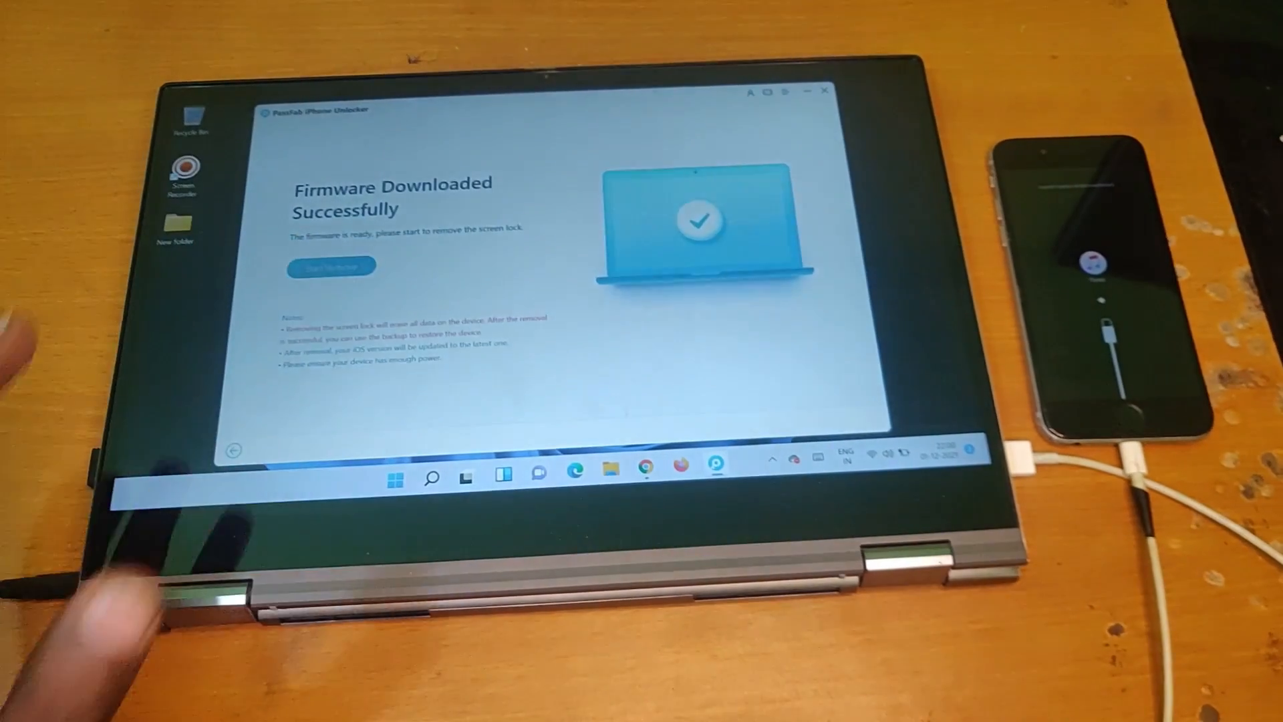
{"action": "left_click", "coordinate": [330, 266]}
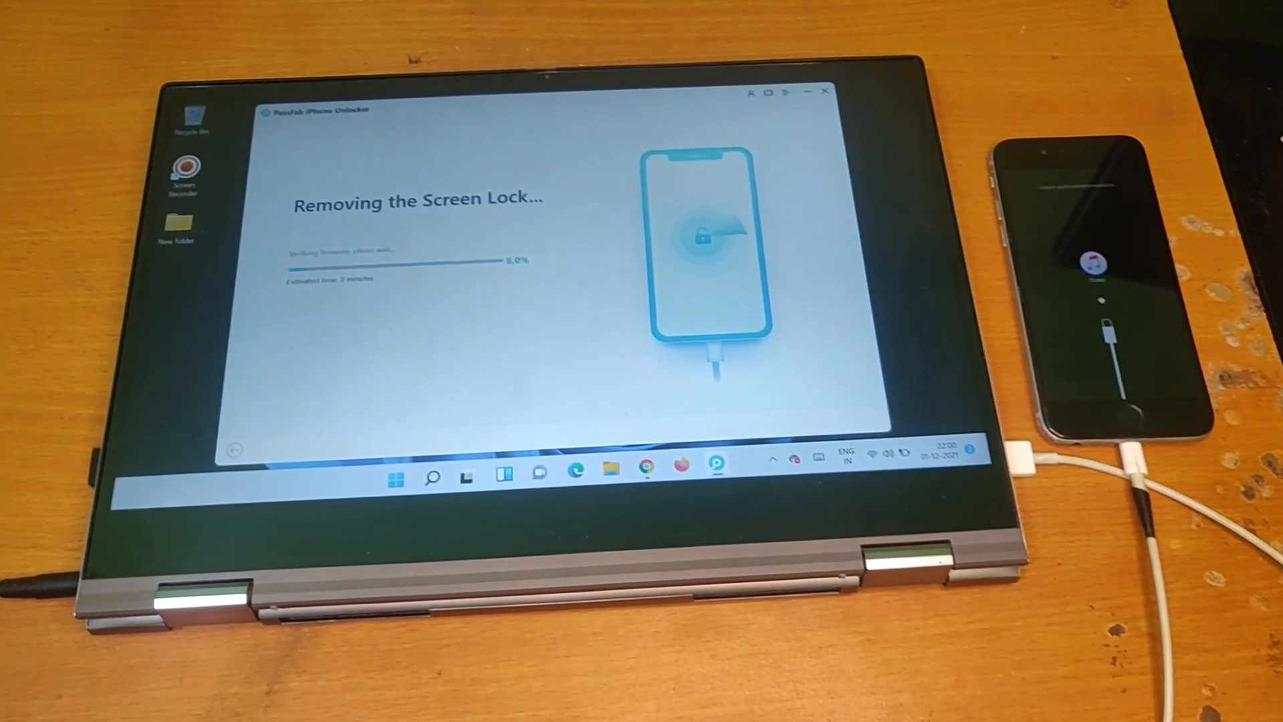